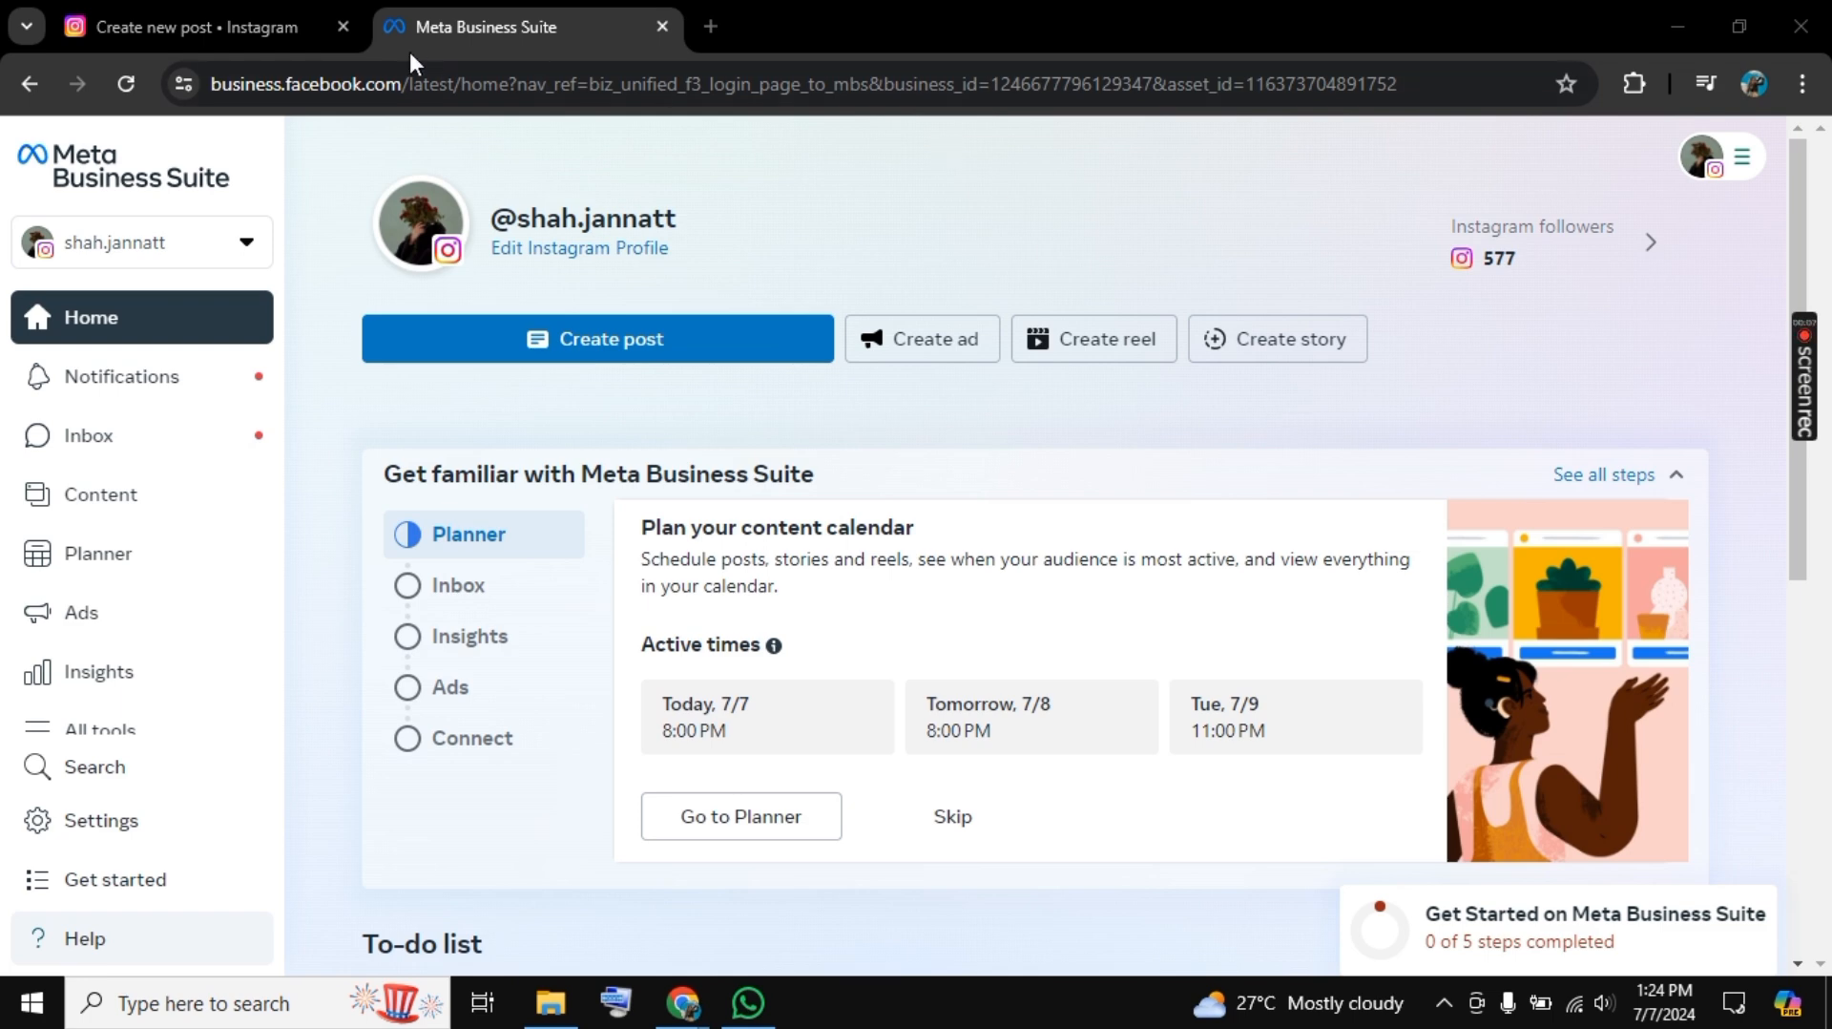
pyautogui.moveTo(814, 296)
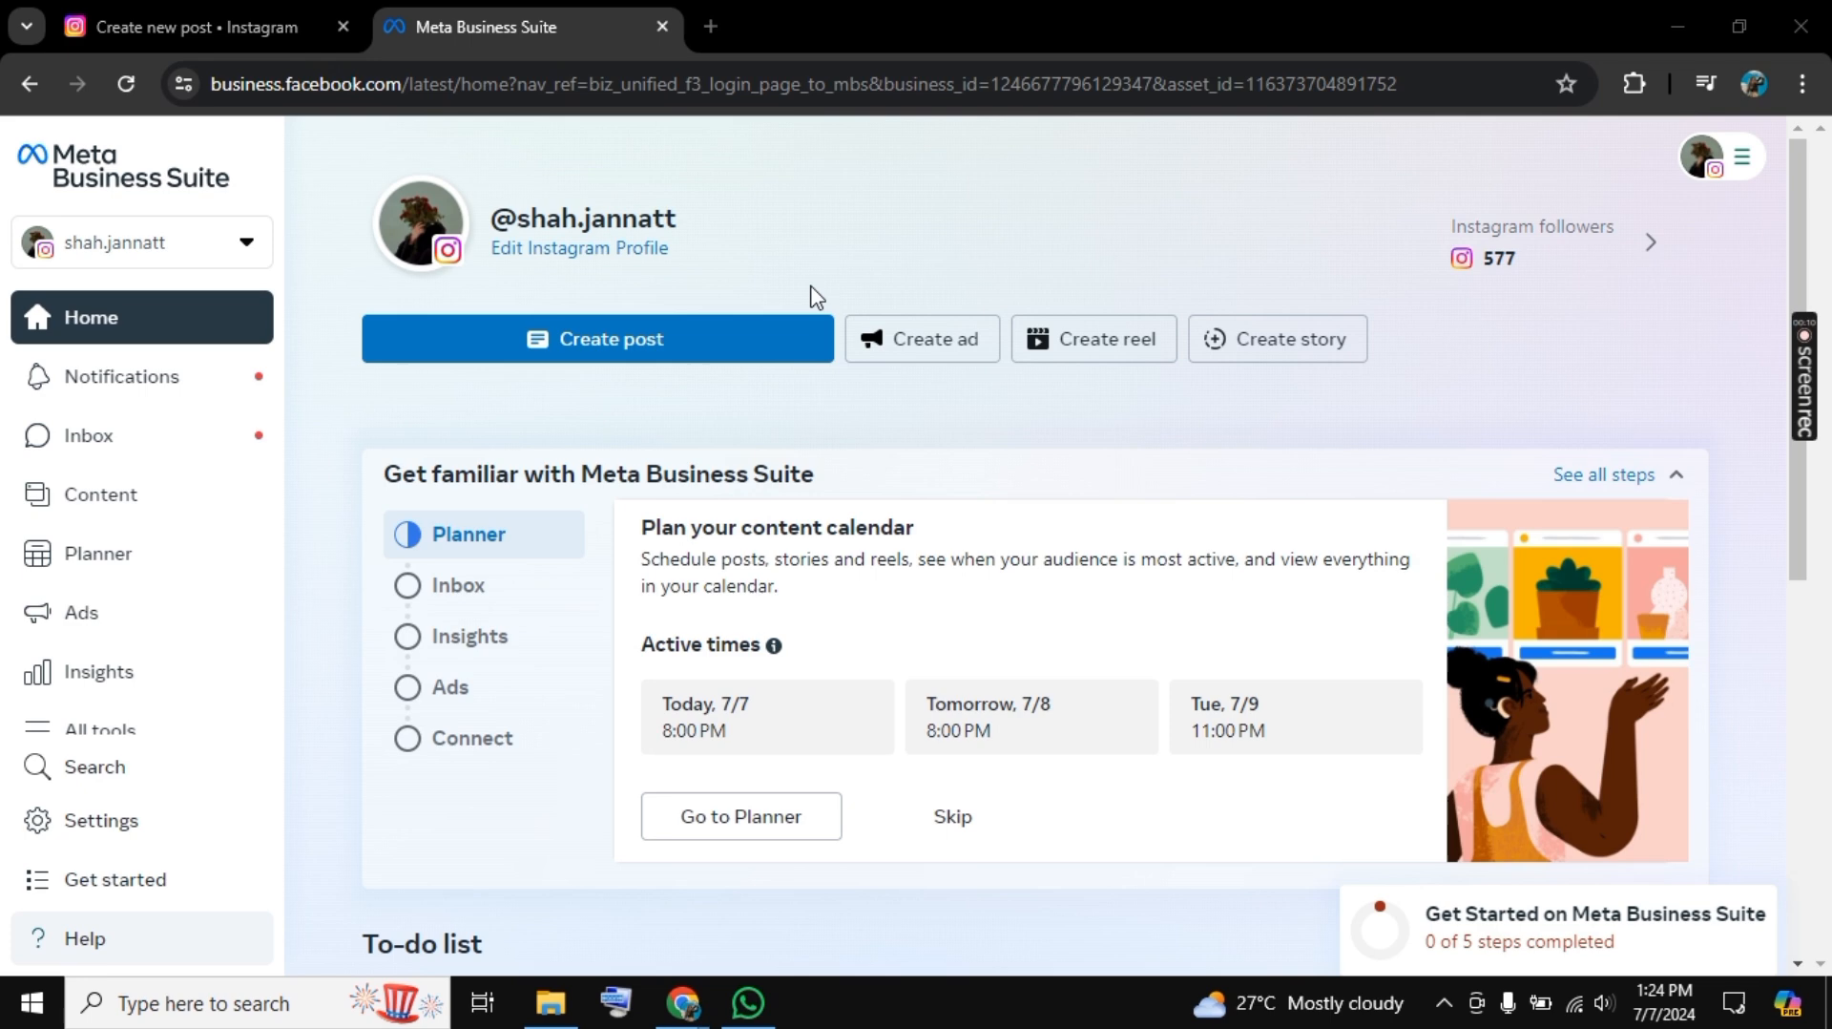
pyautogui.moveTo(807, 271)
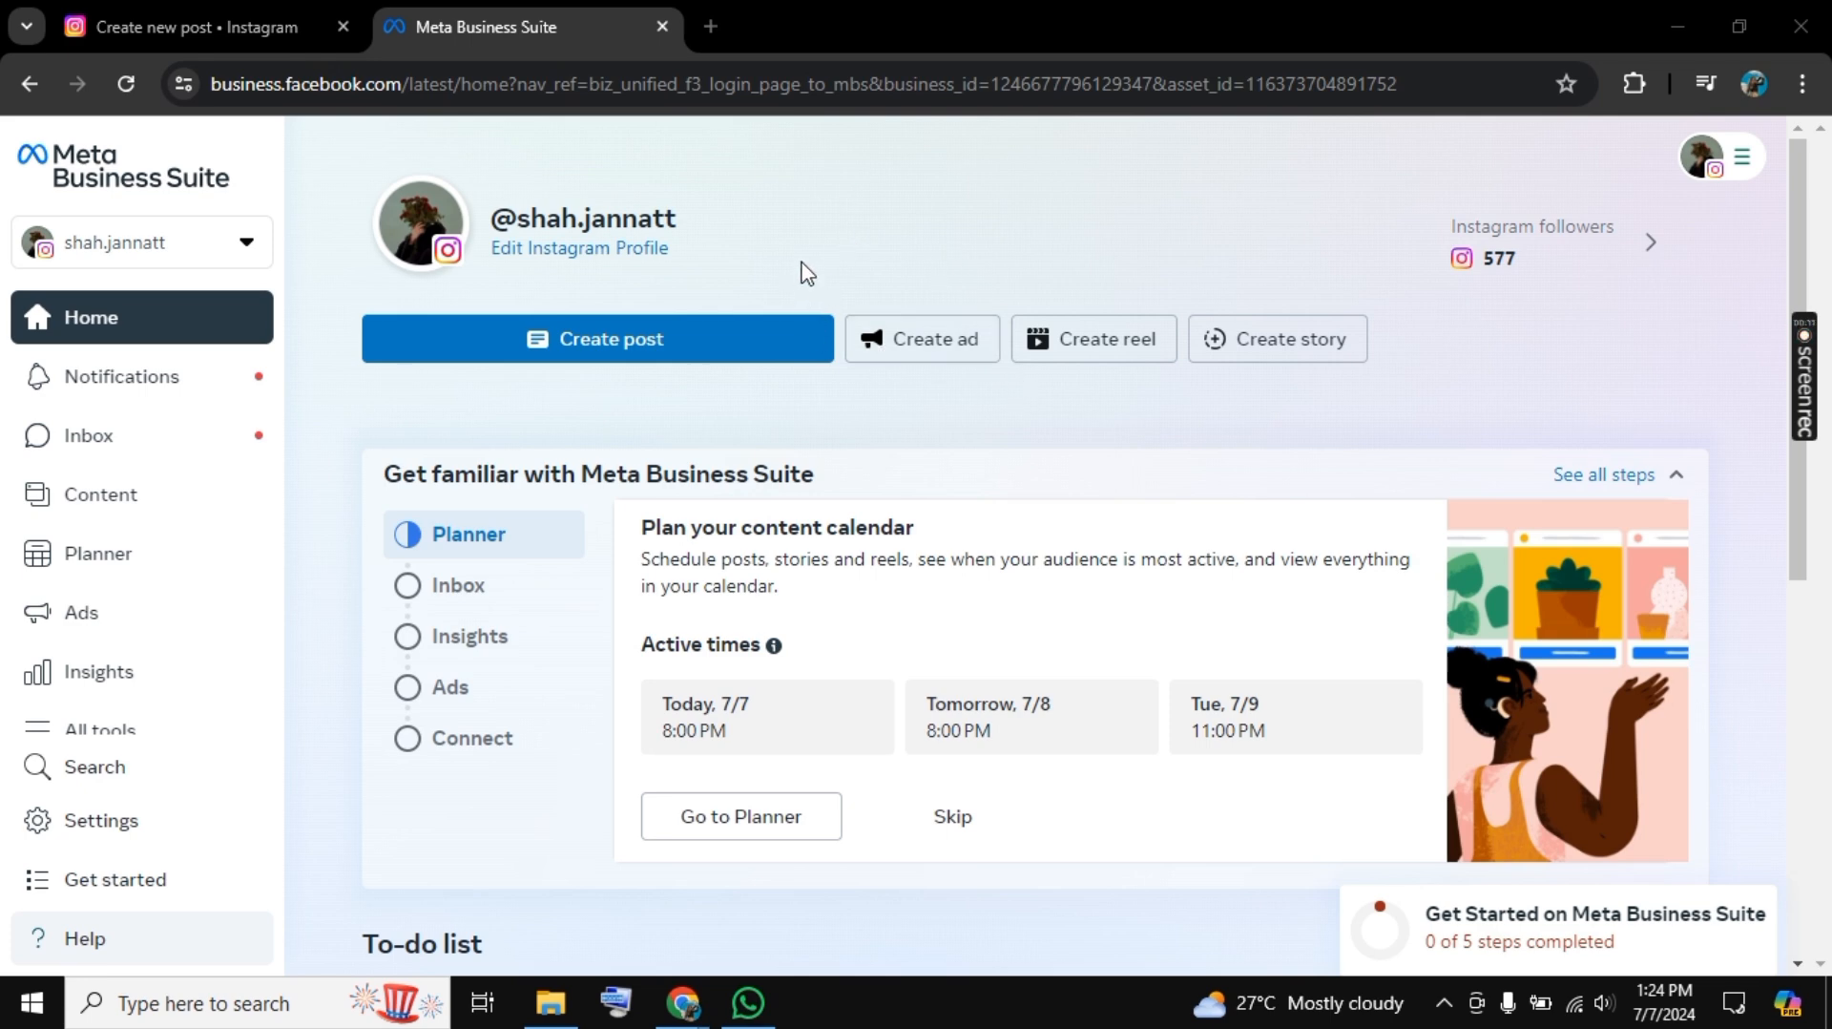
pyautogui.moveTo(871, 290)
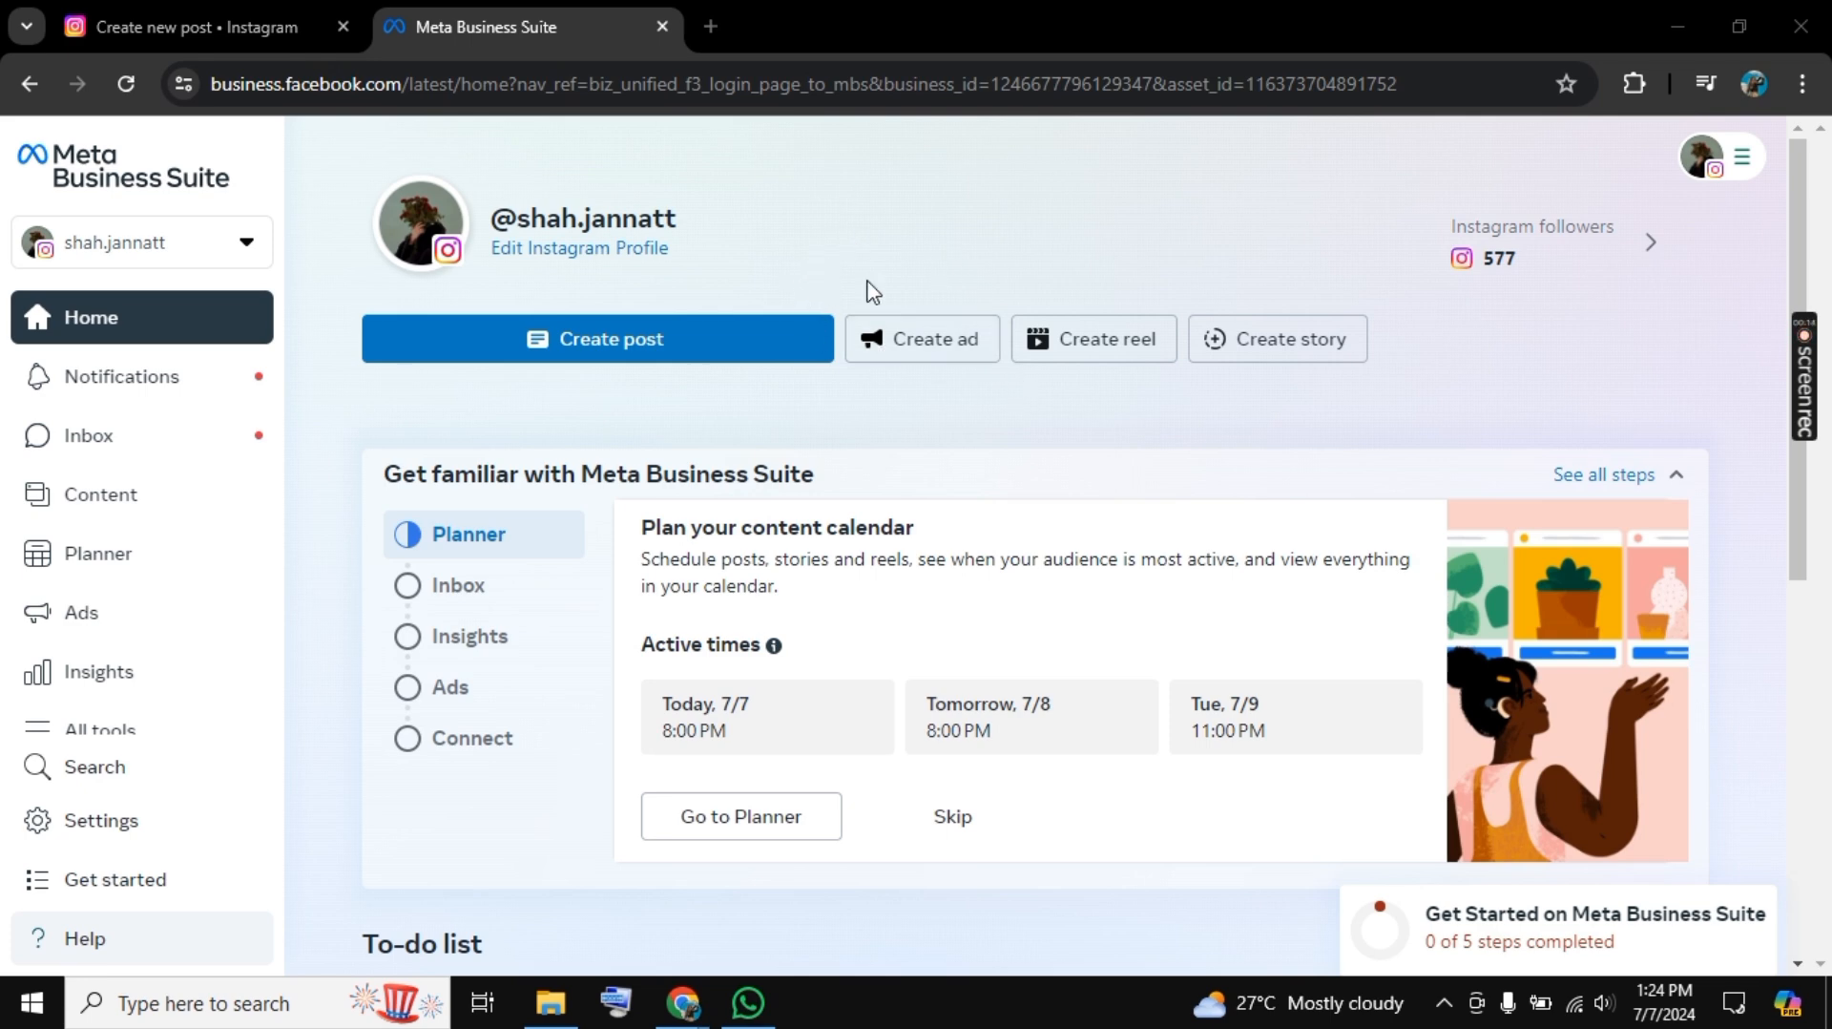
pyautogui.moveTo(1093, 339)
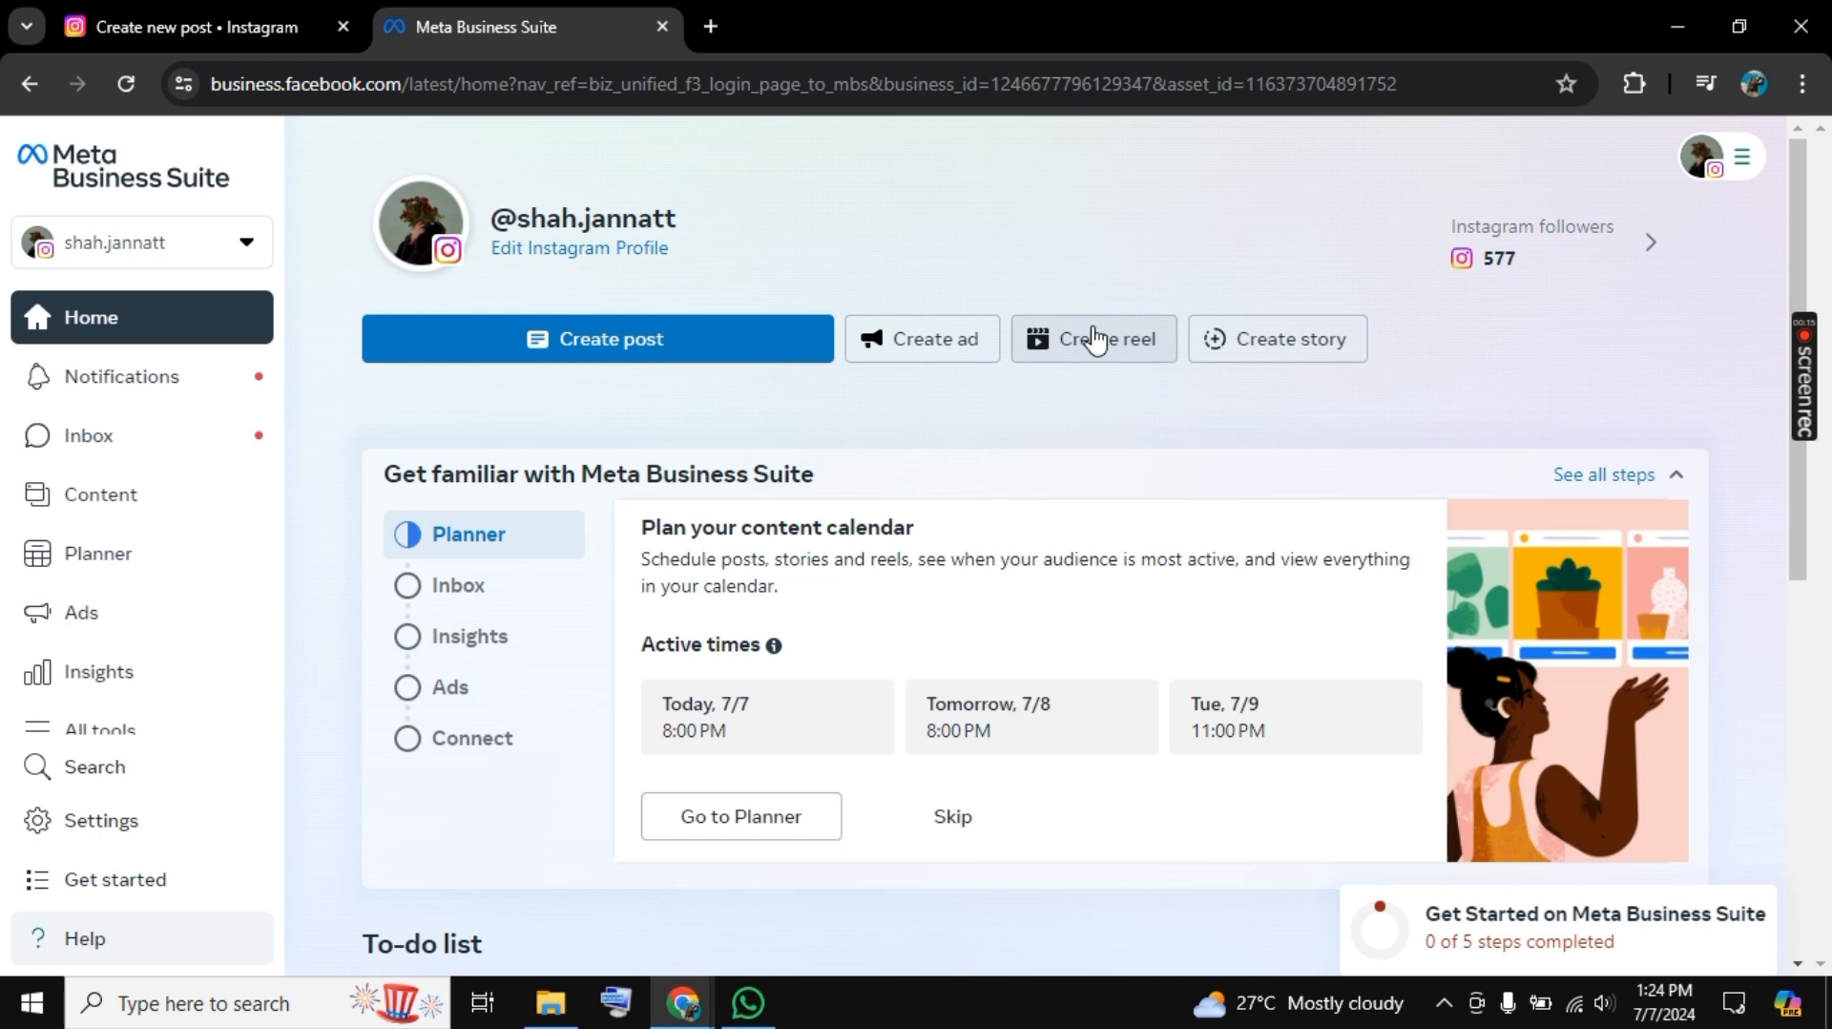
# - Create a new reel with the 'Name the top 10 Popular countries' video from Downloads
pyautogui.click(1093, 338)
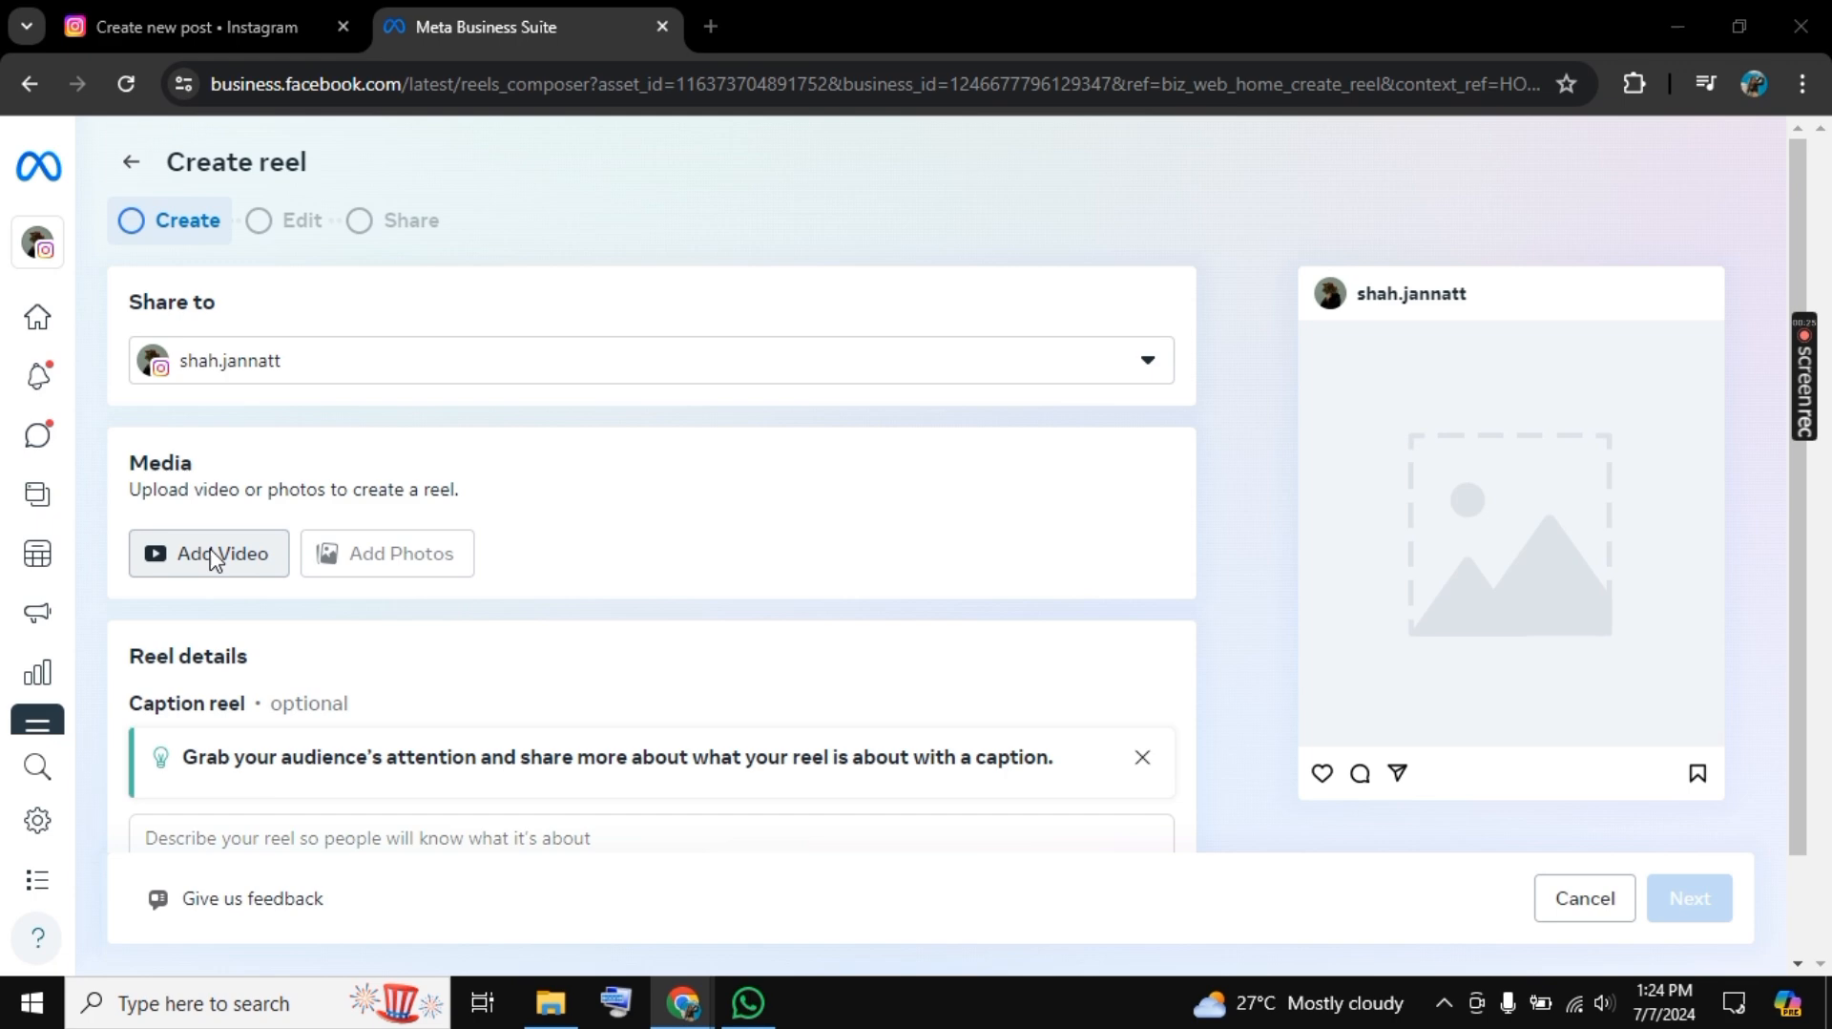
pyautogui.click(208, 553)
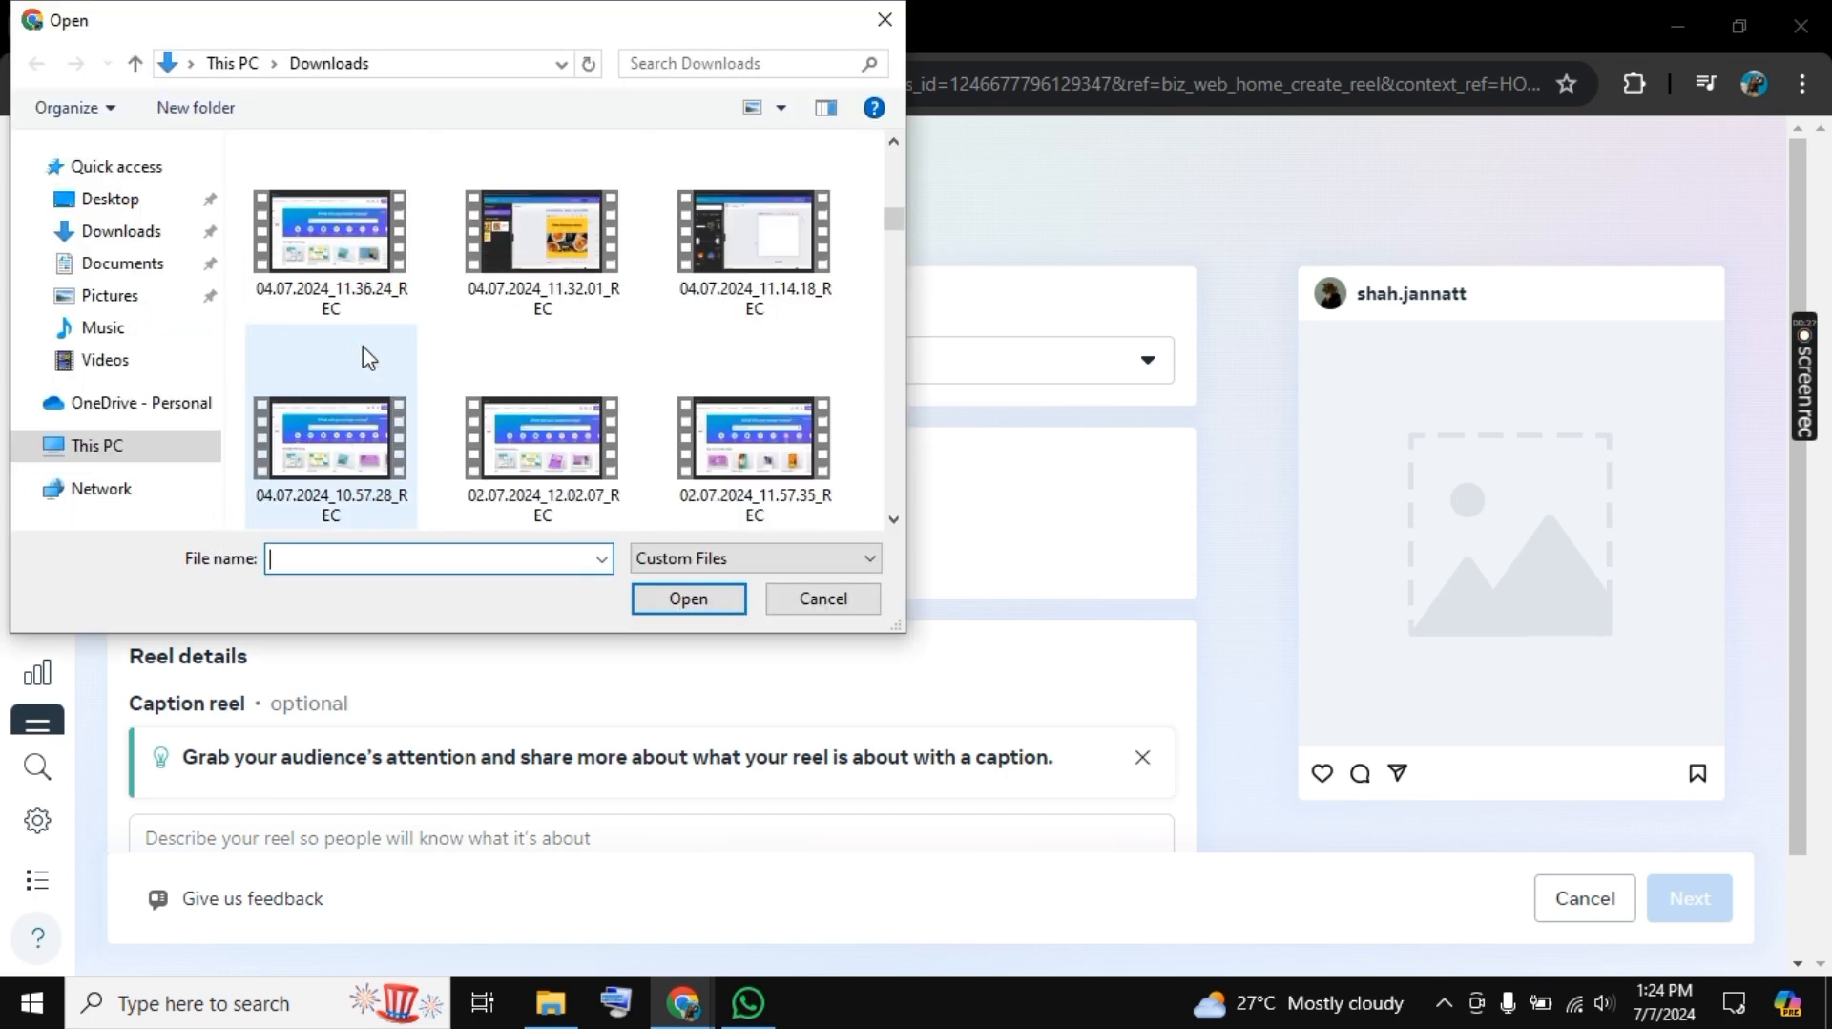
pyautogui.click(541, 204)
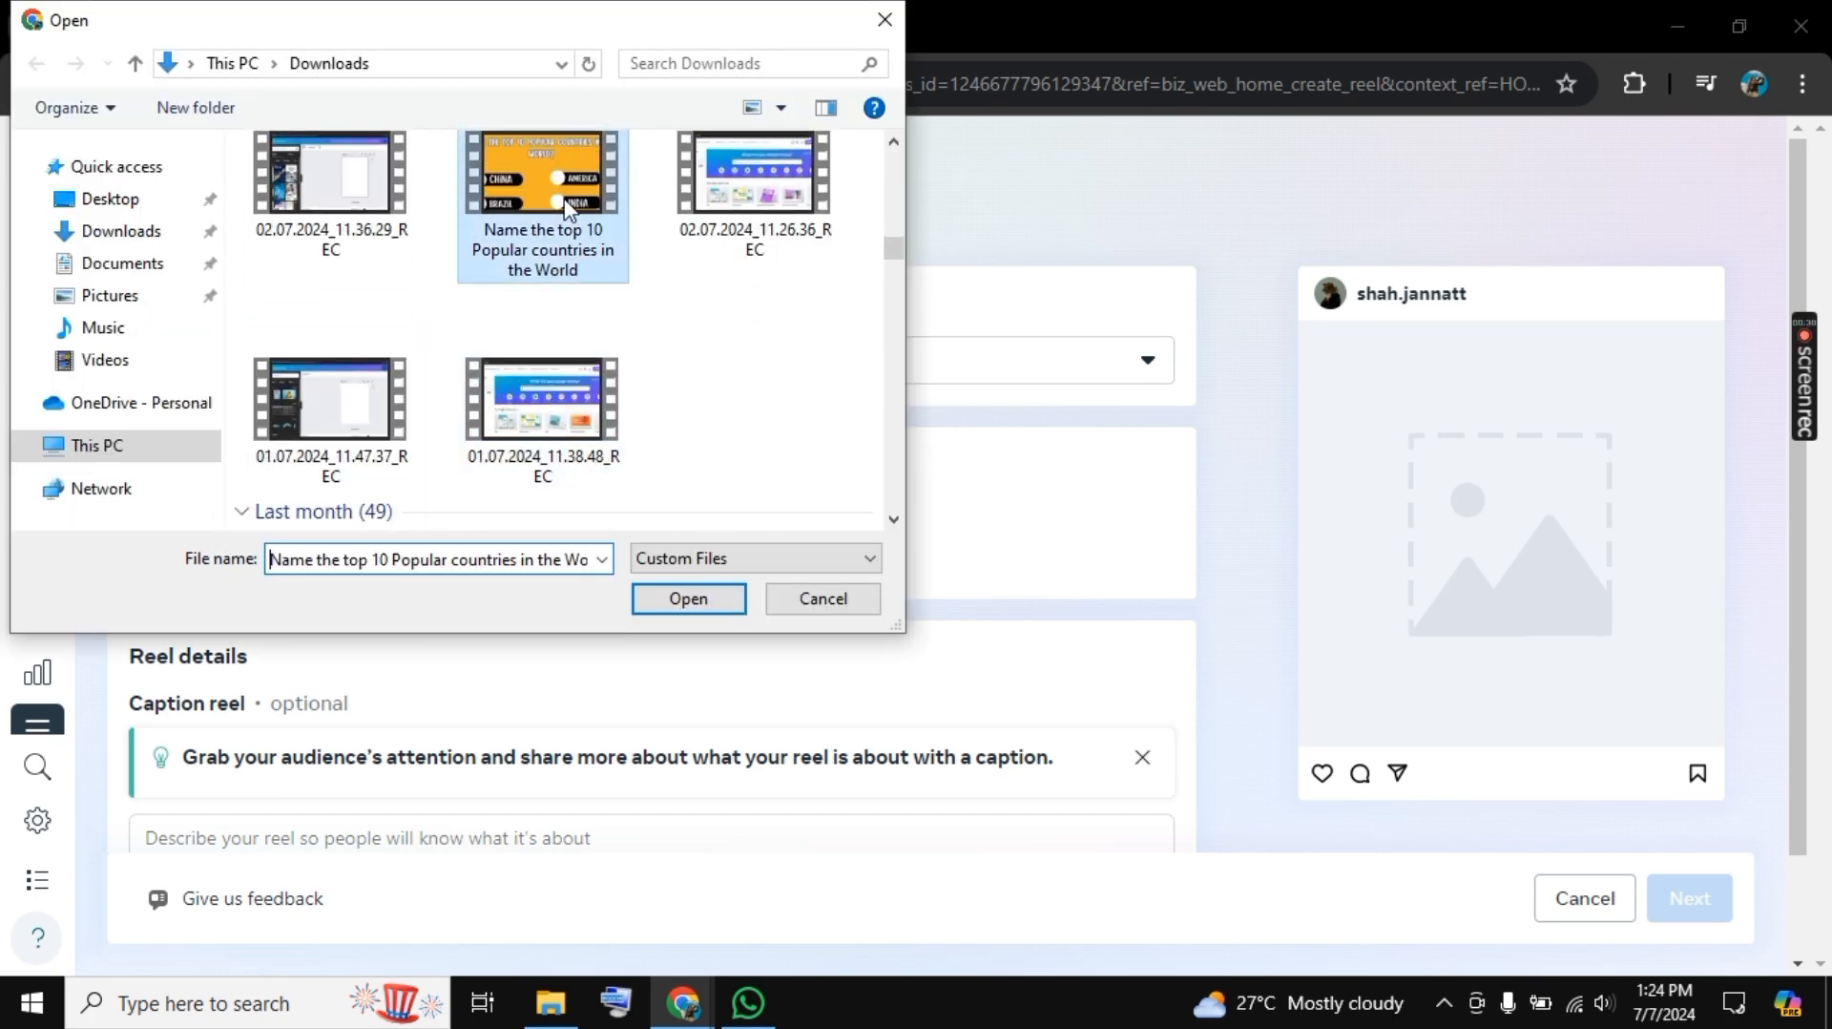
pyautogui.click(687, 597)
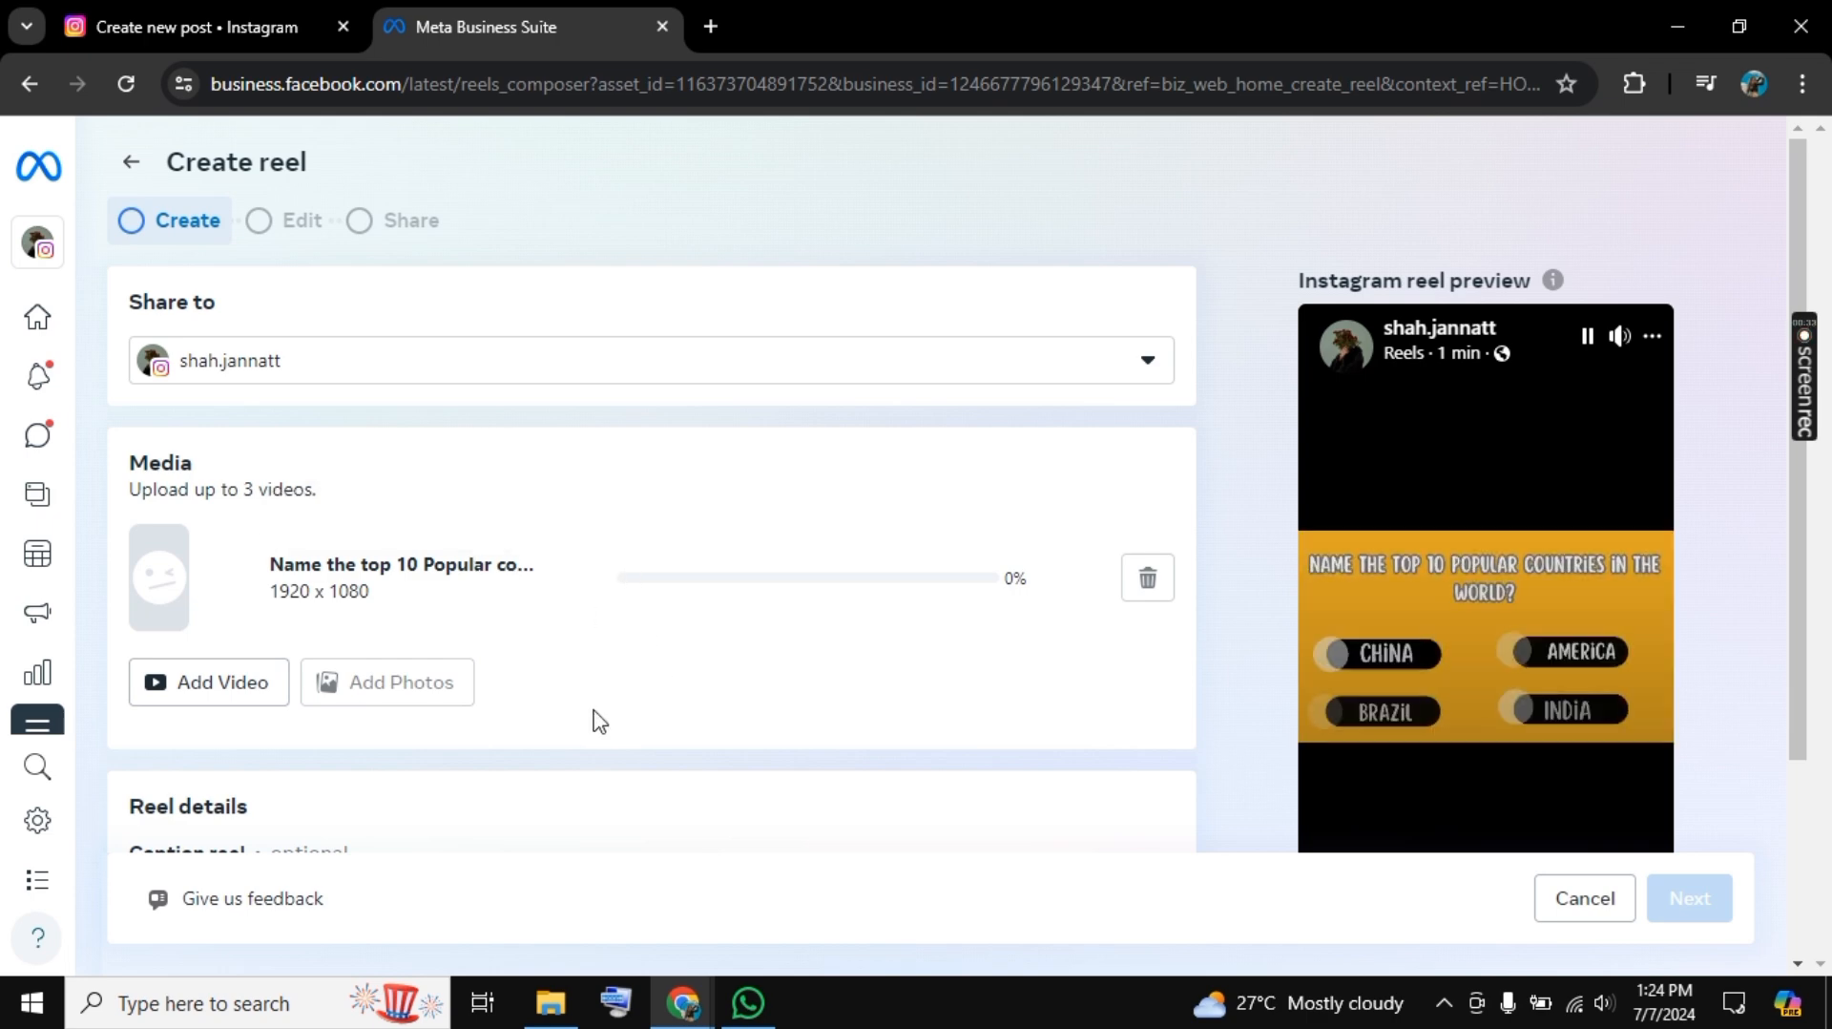
# - Scroll through the Reel details toward the Share step
pyautogui.scroll(-3)
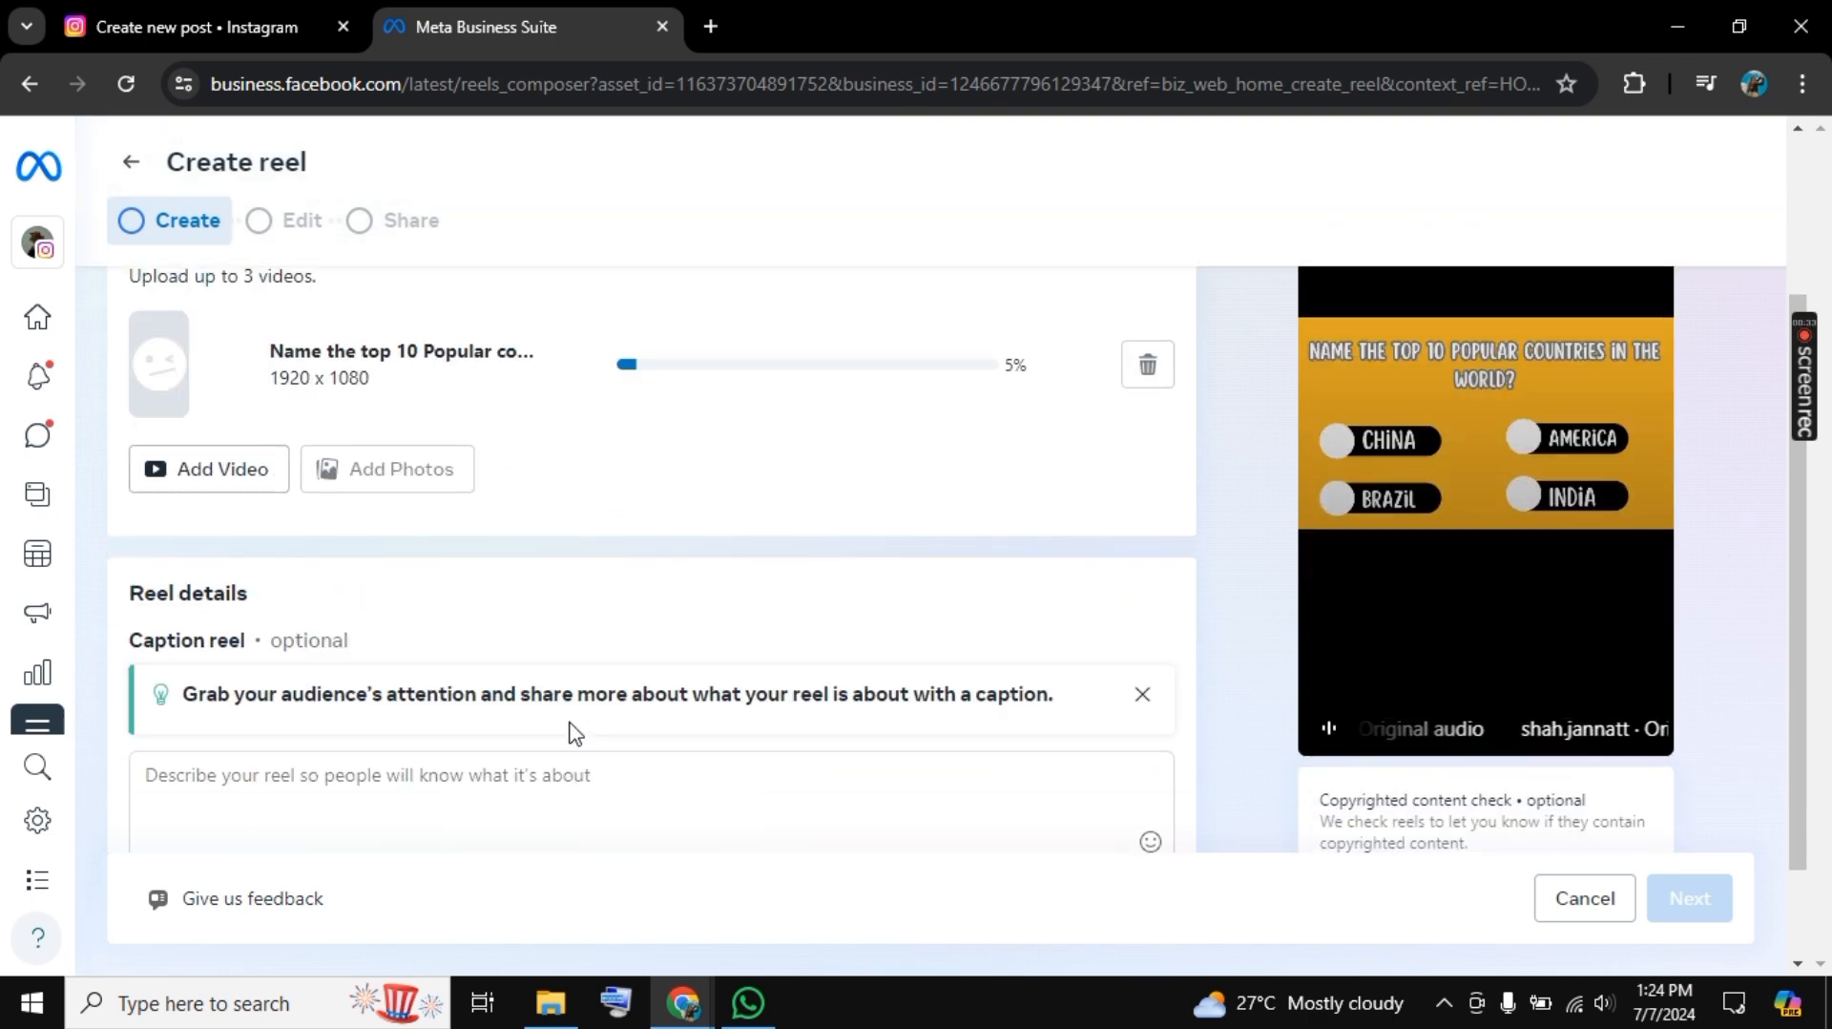
pyautogui.scroll(-3)
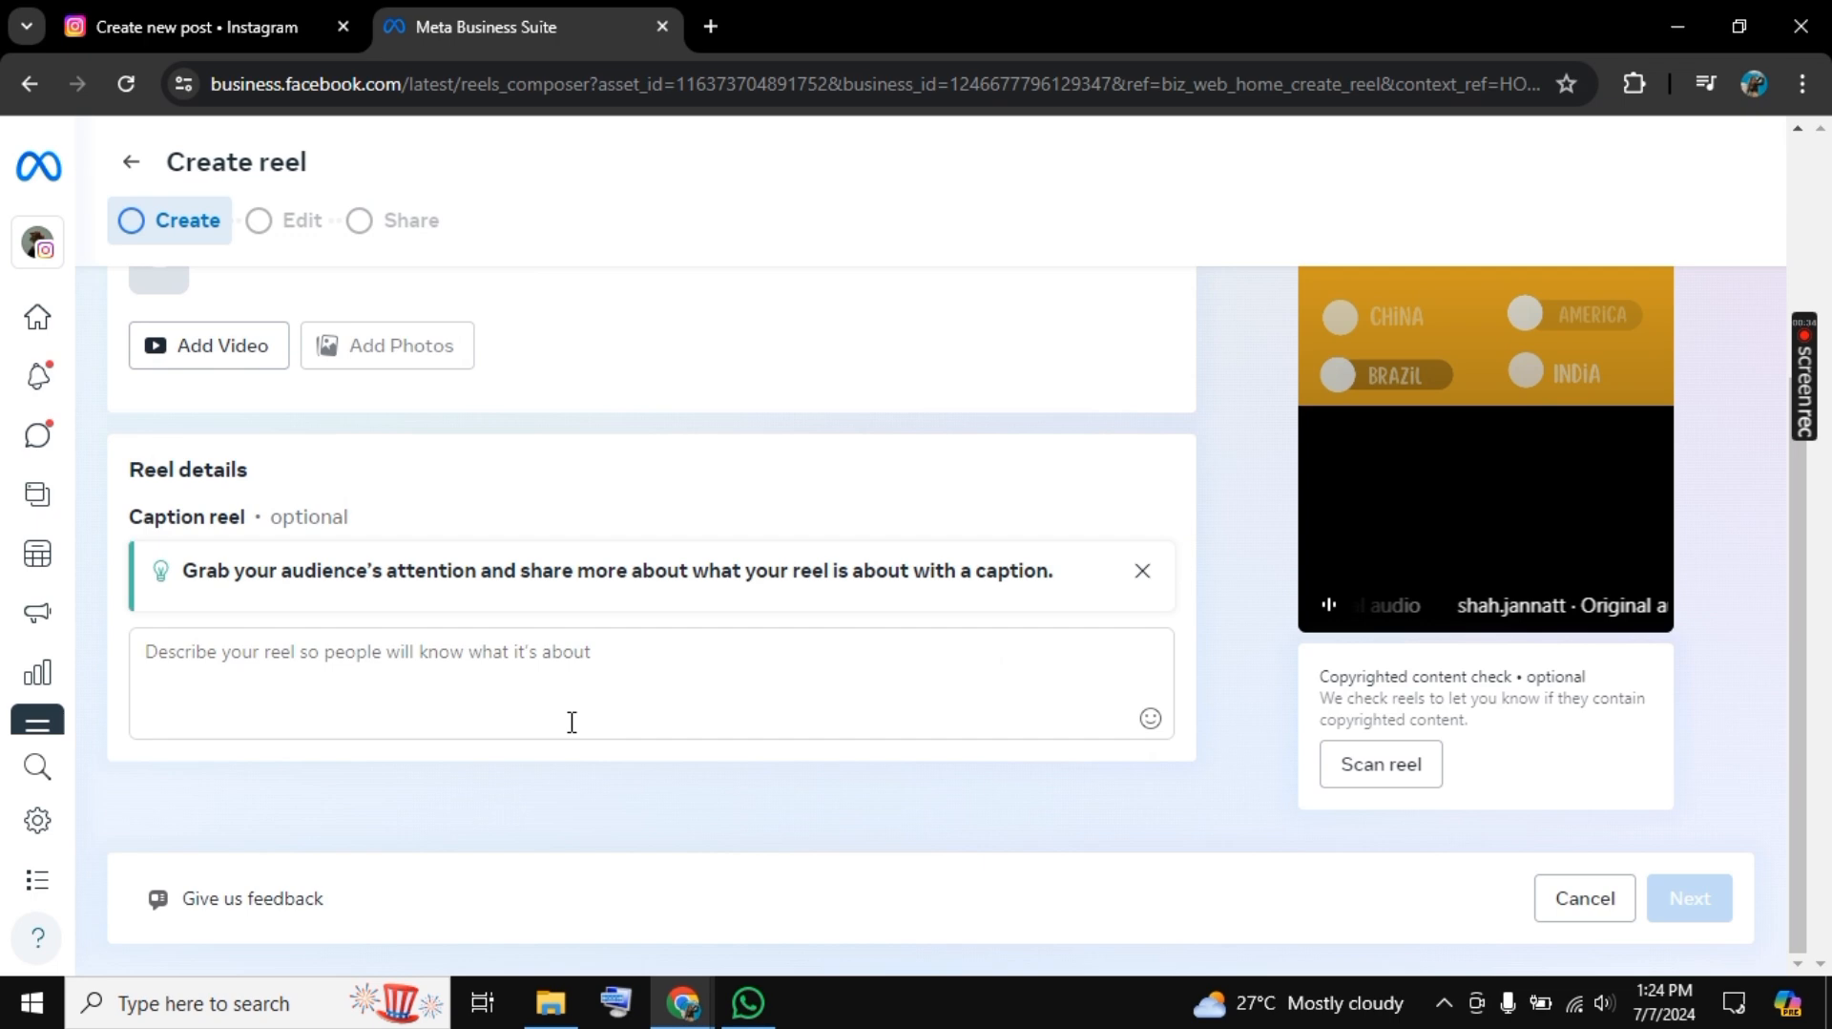
pyautogui.scroll(-3)
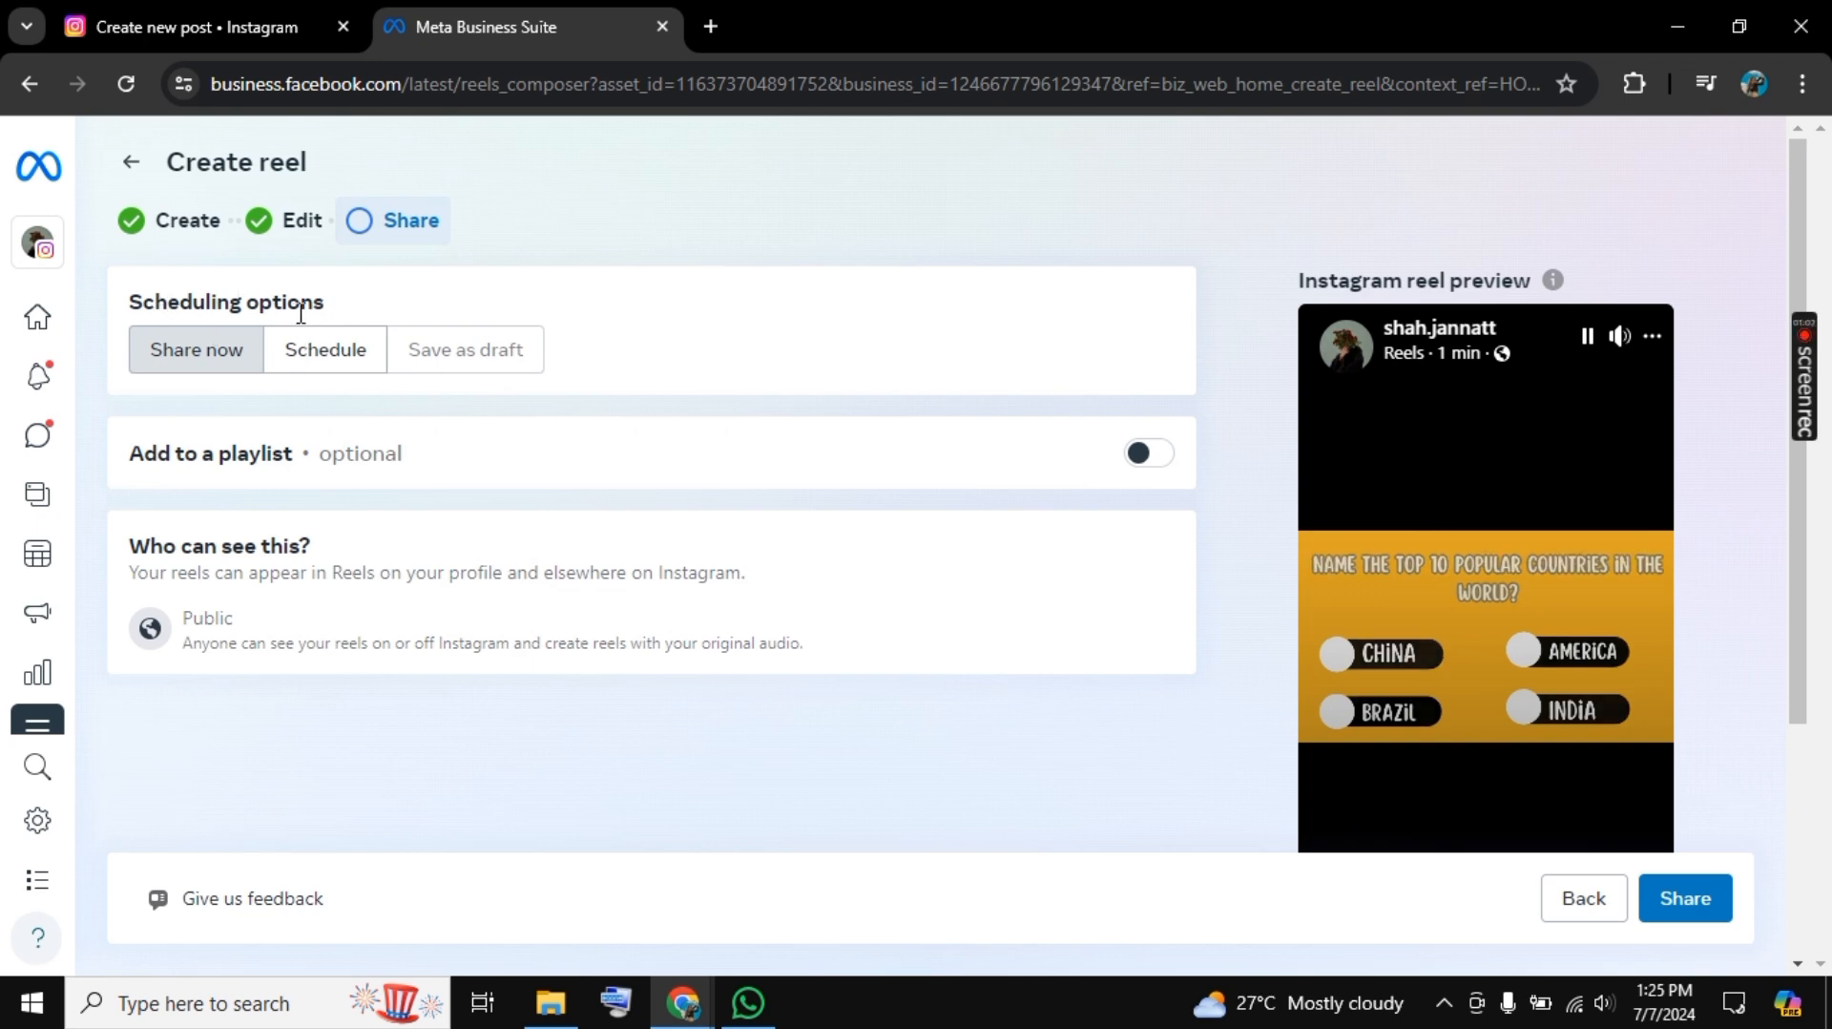
# - Schedule the reel for Jul 8, 2024 at 02:45 AM
pyautogui.click(325, 349)
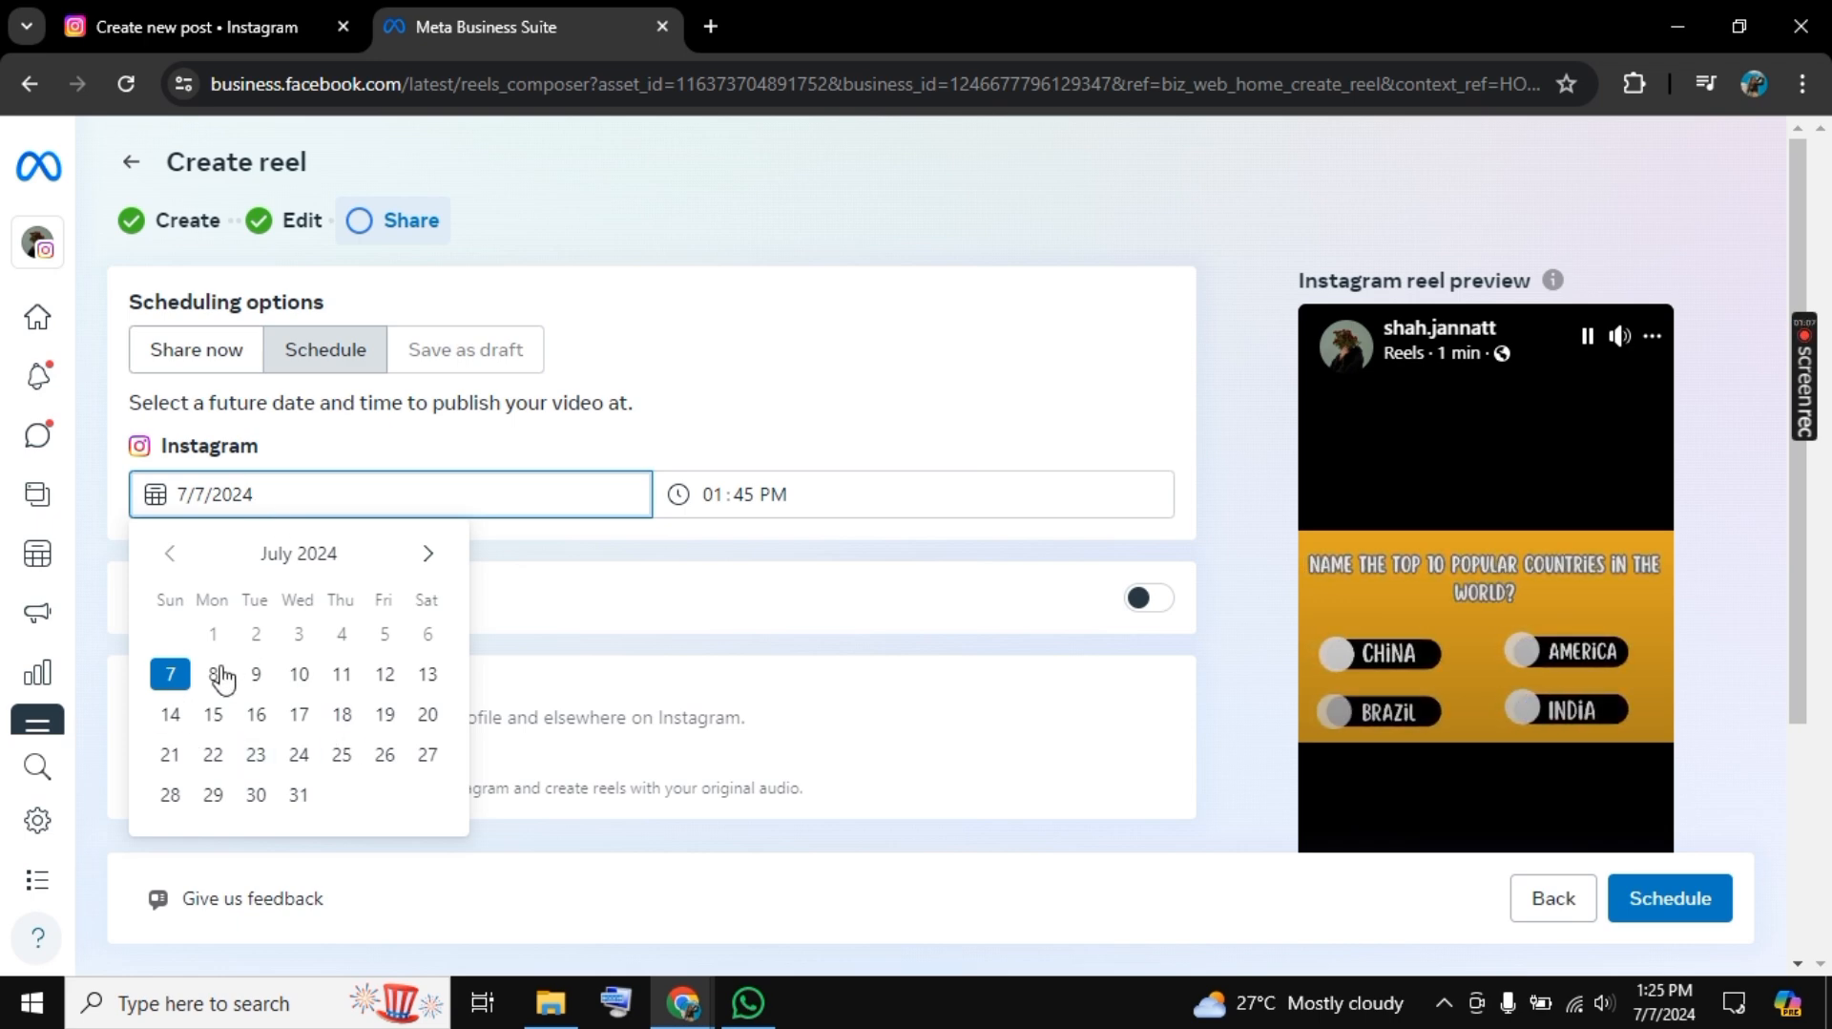
pyautogui.click(212, 676)
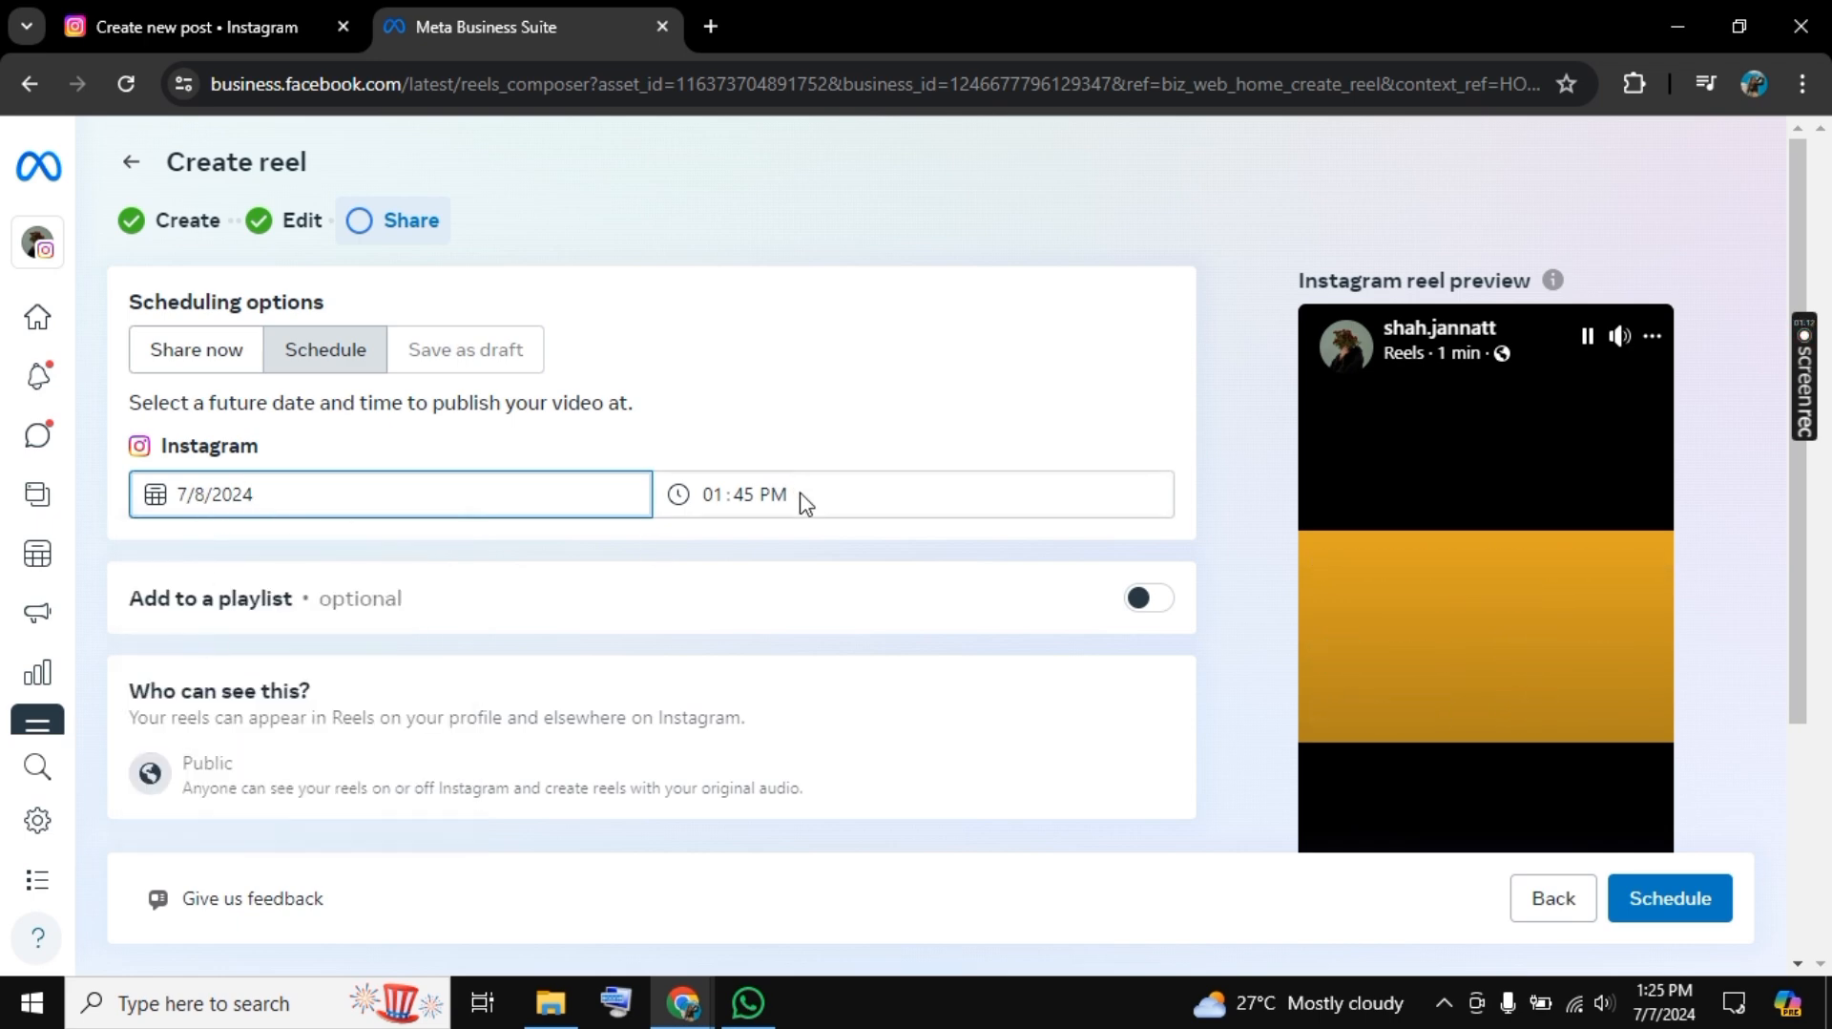
pyautogui.click(744, 493)
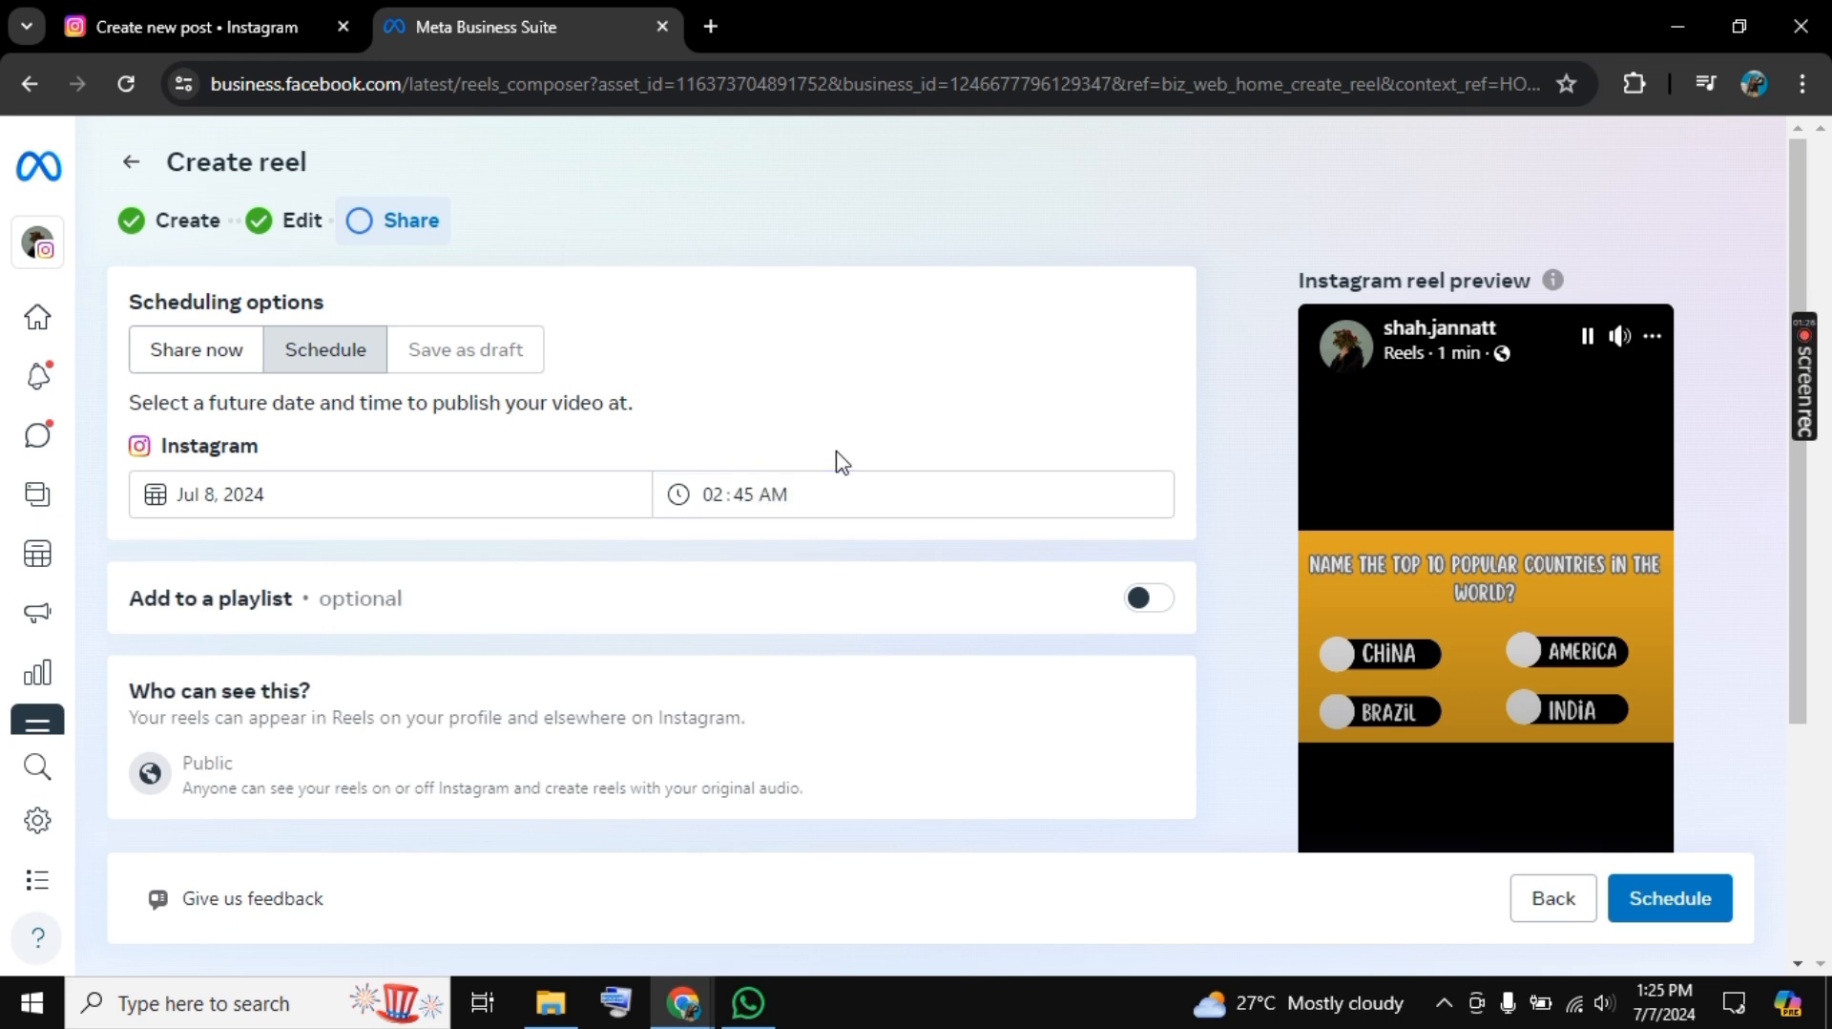
pyautogui.scroll(-3)
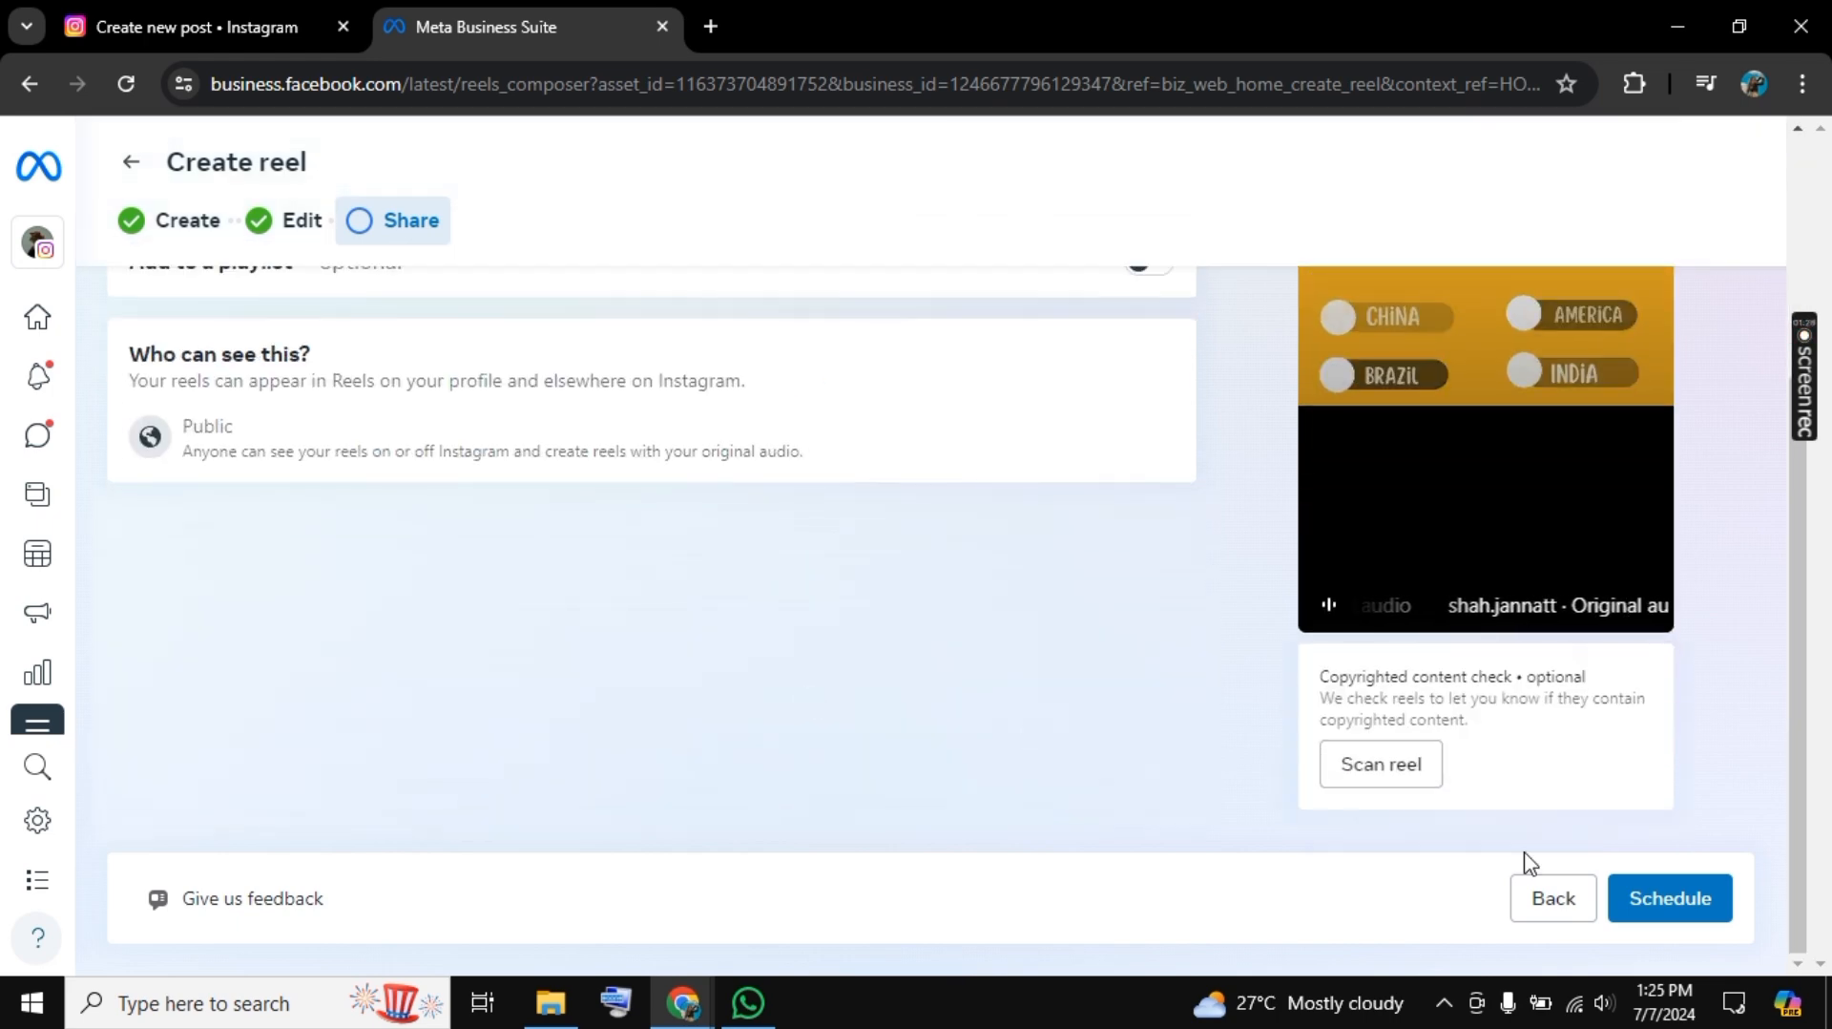
pyautogui.click(1667, 898)
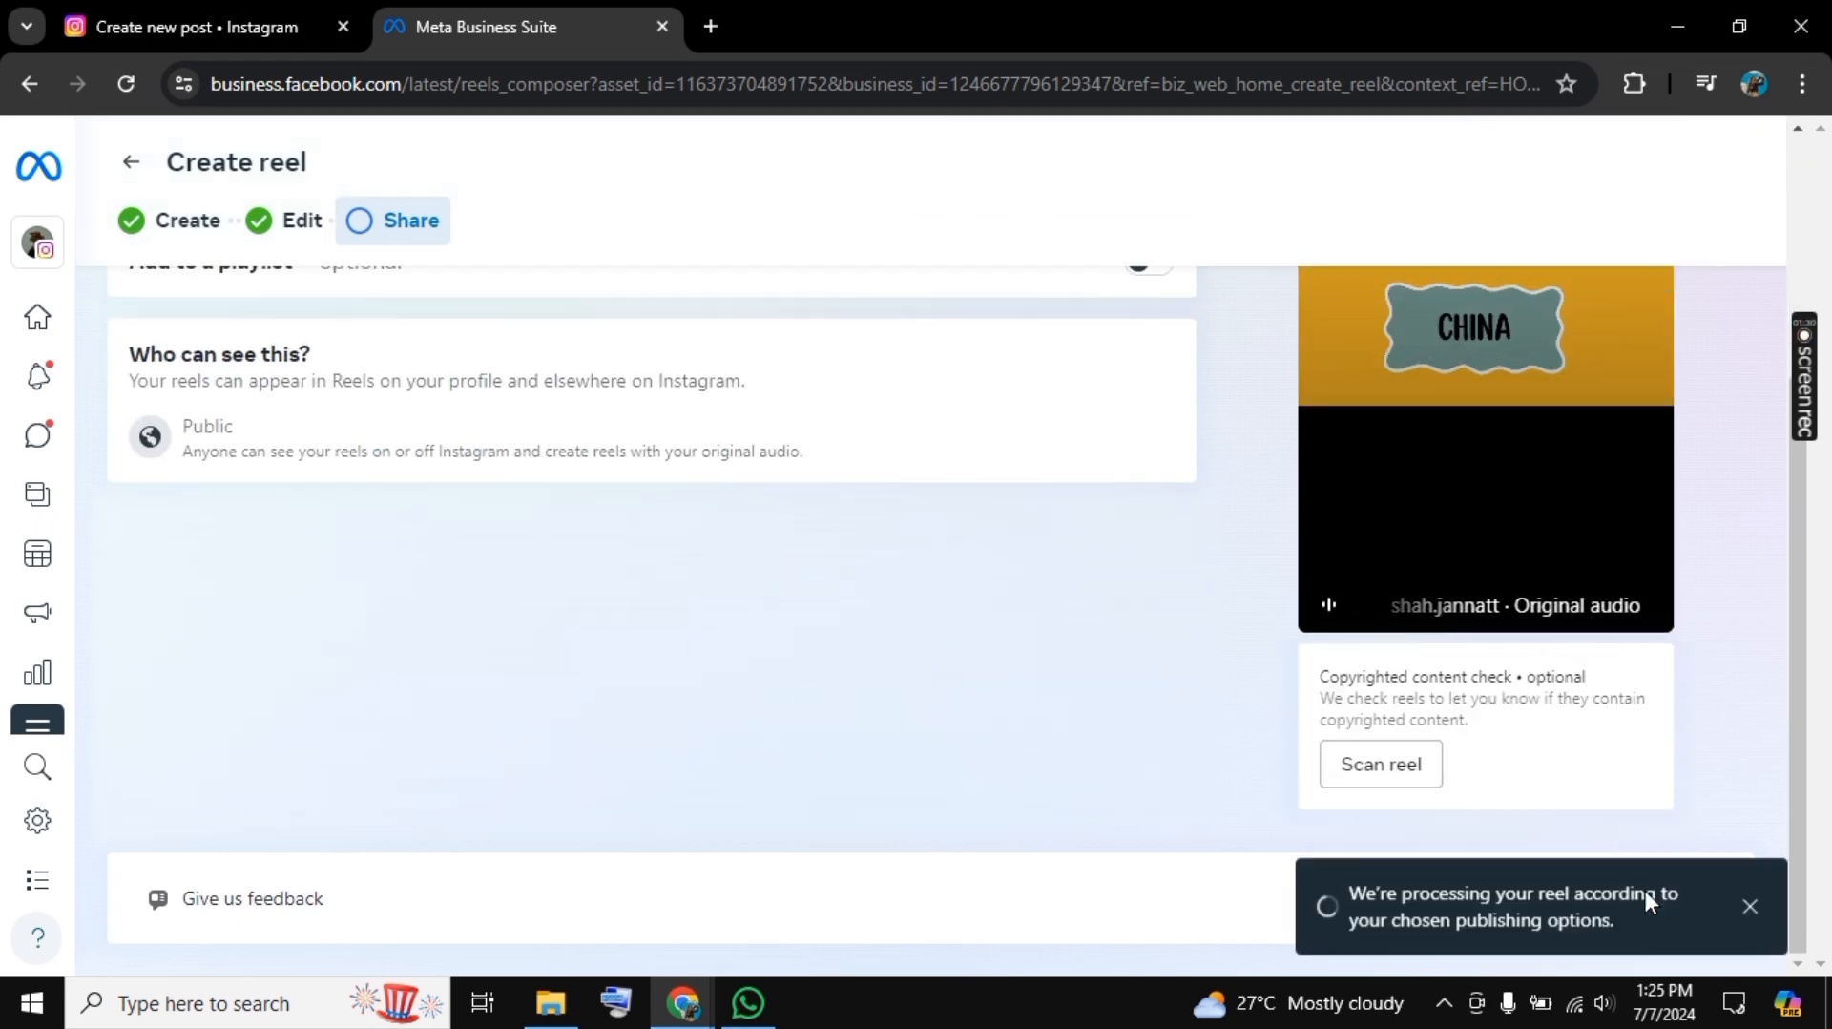